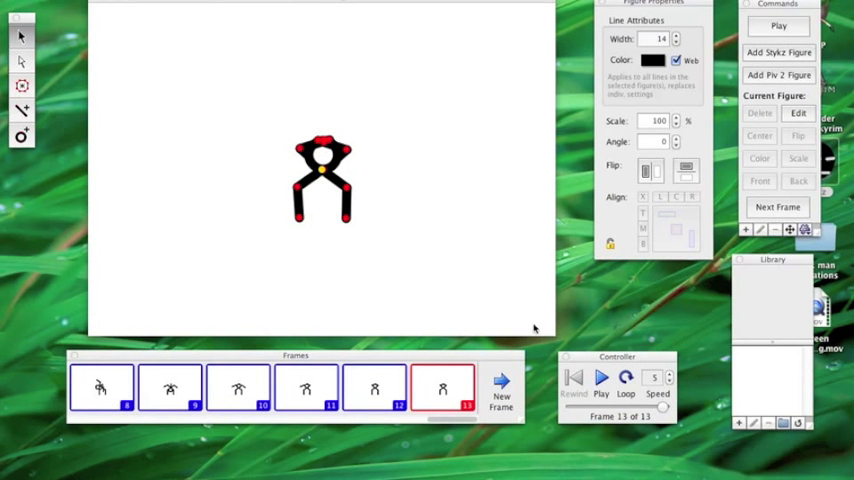
{"action": "mouse_move", "coordinate": [344, 216]}
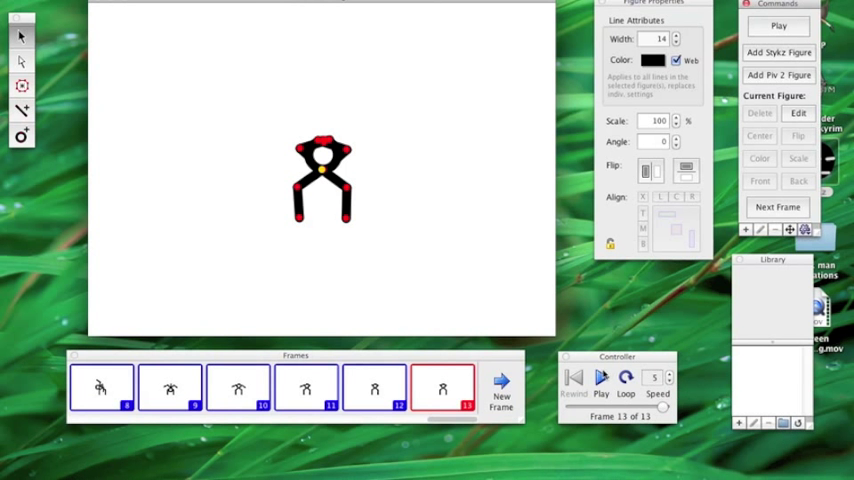
Play the 13-frame gunman animation once in the preview window and dismiss it.
{"action": "left_click", "coordinate": [780, 24]}
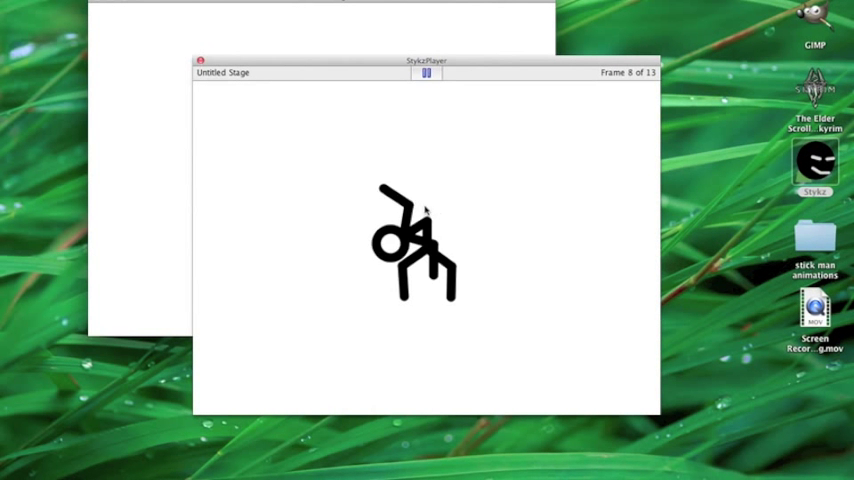
{"action": "left_click", "coordinate": [426, 72]}
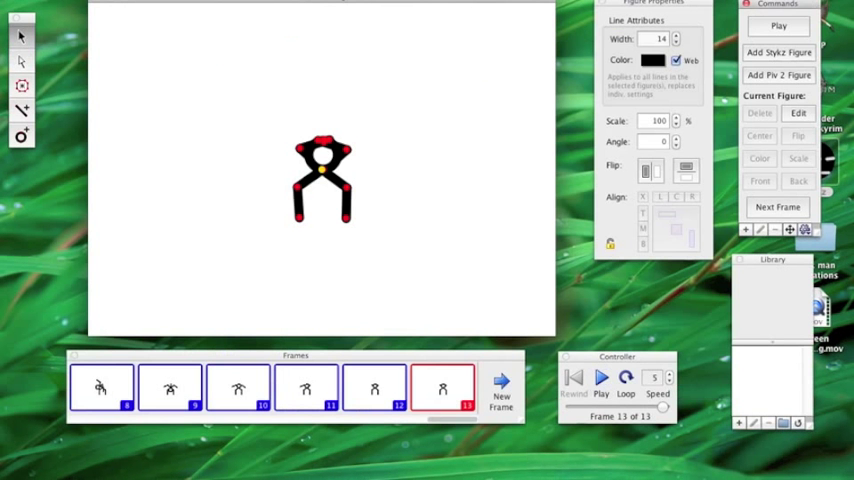
{"action": "mouse_move", "coordinate": [104, 10]}
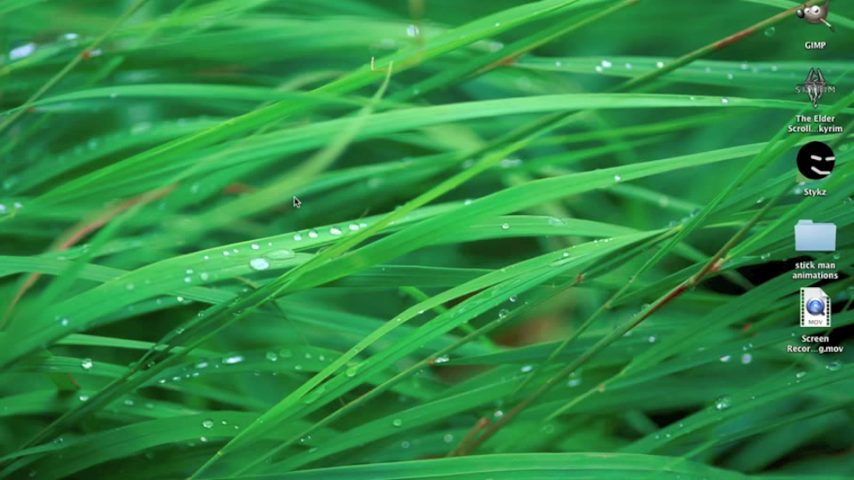
{"action": "mouse_move", "coordinate": [418, 204]}
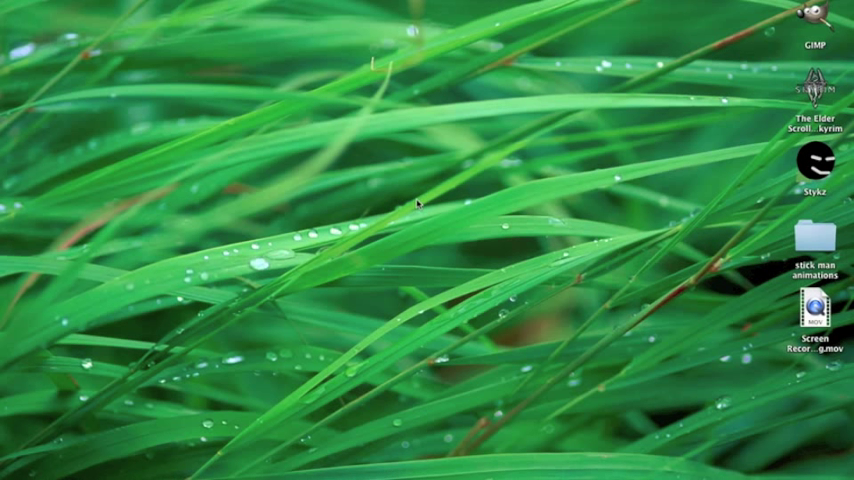
{"action": "mouse_move", "coordinate": [822, 188]}
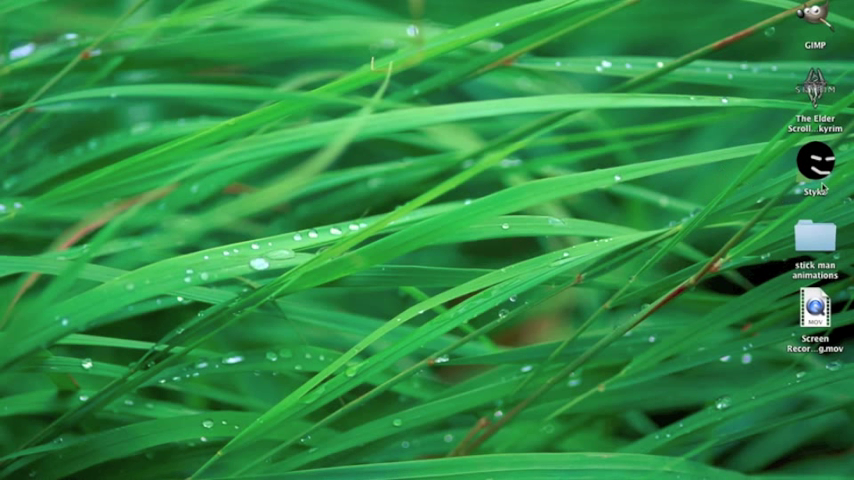
Start Stykz from its desktop icon so the Welcome Center appears.
{"action": "left_click", "coordinate": [814, 180]}
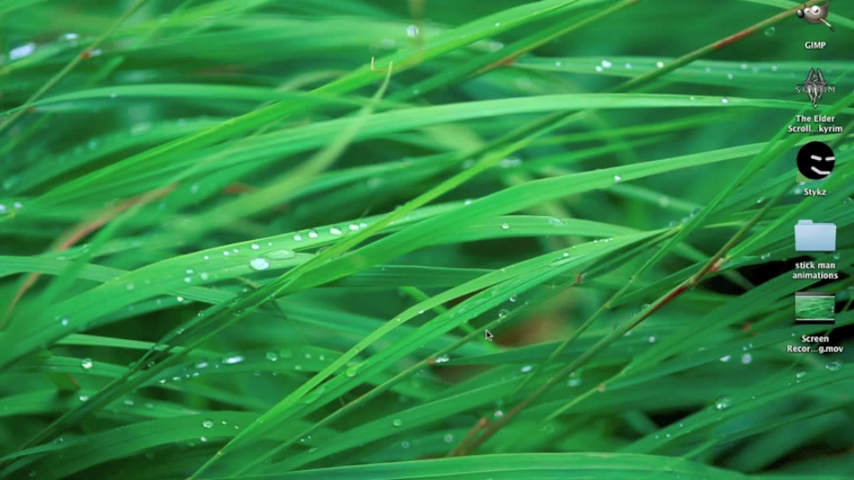
{"action": "mouse_move", "coordinate": [622, 188]}
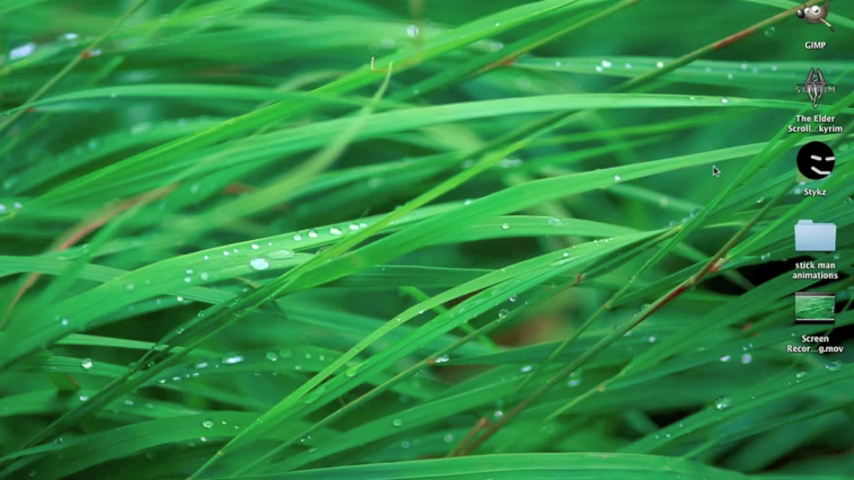
{"action": "mouse_move", "coordinate": [826, 168]}
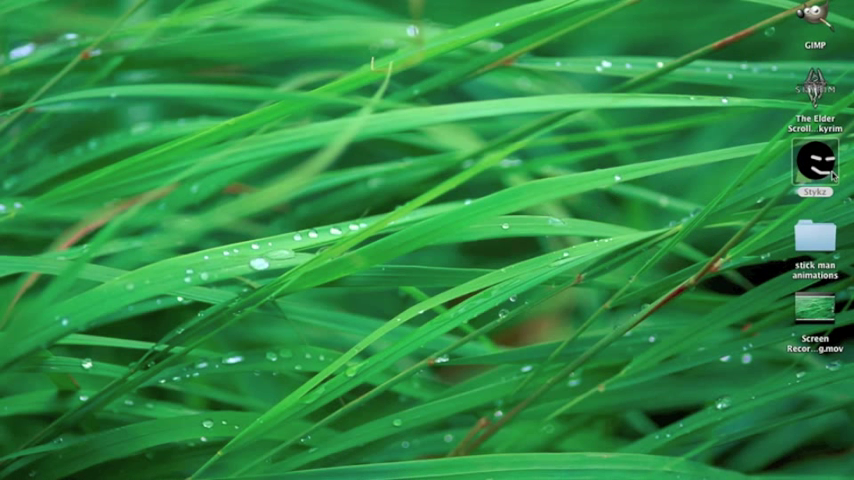
{"action": "mouse_move", "coordinate": [736, 212]}
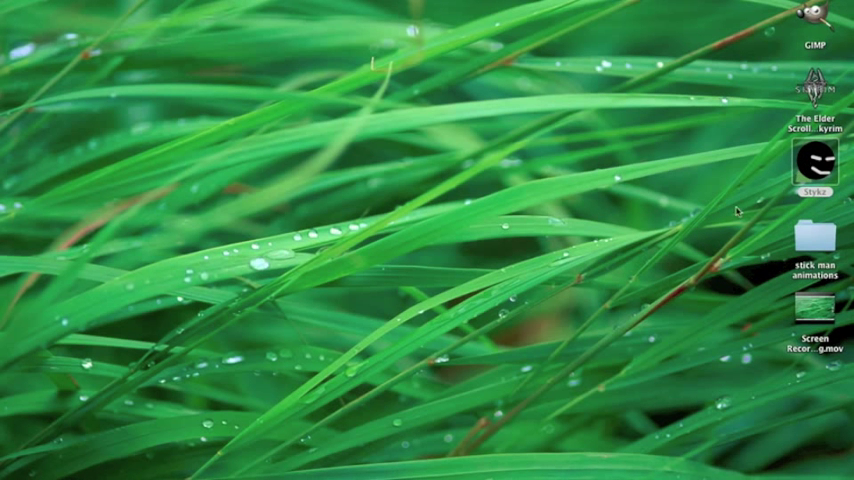
{"action": "right_click", "coordinate": [648, 452]}
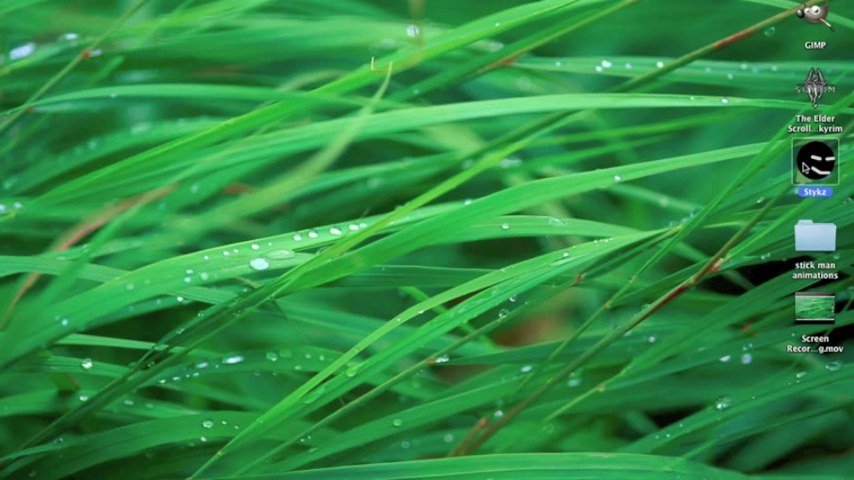
{"action": "mouse_move", "coordinate": [604, 232]}
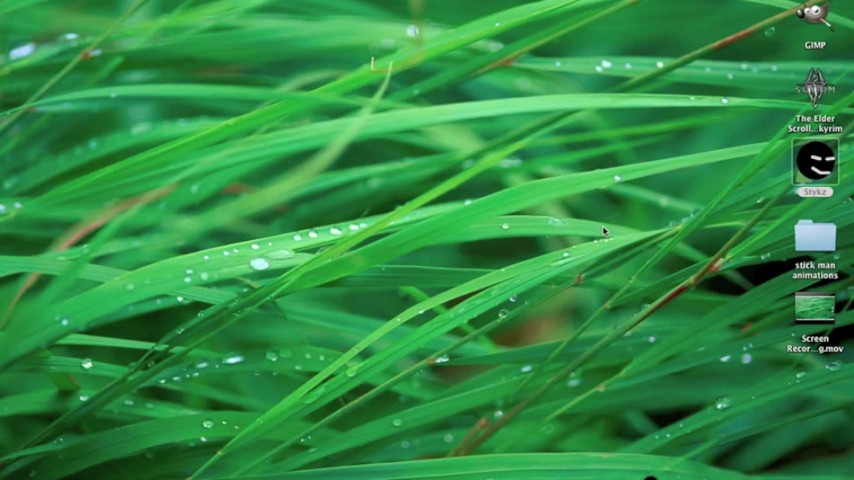
{"action": "double_click", "coordinate": [814, 164]}
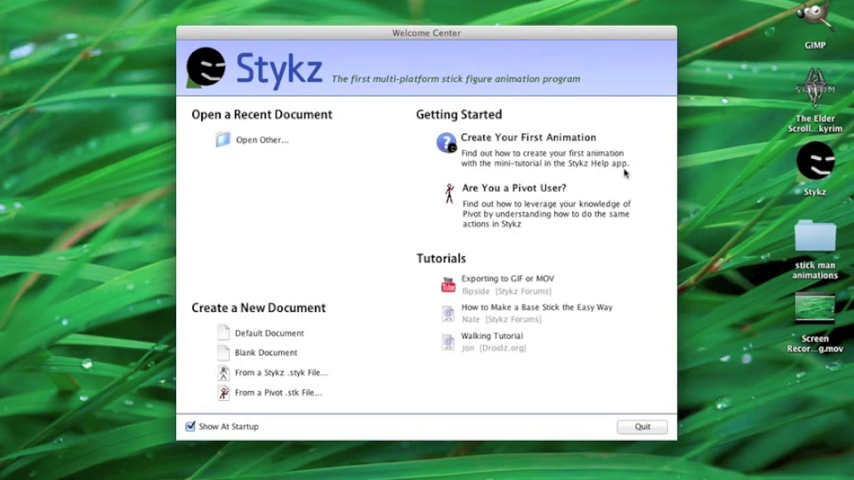
{"action": "mouse_move", "coordinate": [416, 188]}
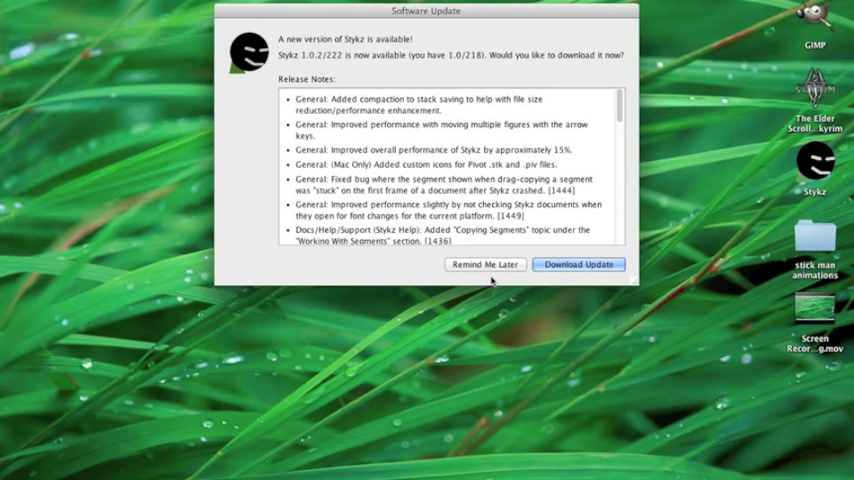
Dismiss the Software Update dialog with Remind Me Later, leaving a default untitled stage.
{"action": "left_click", "coordinate": [484, 264]}
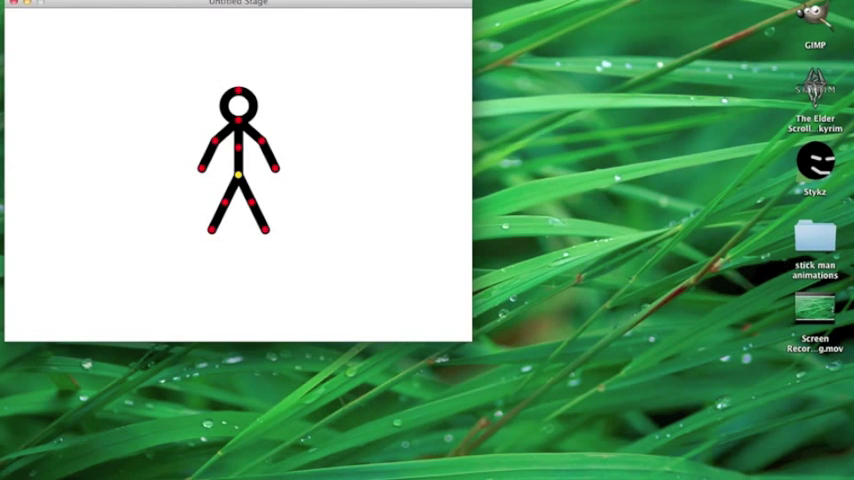
Keep the stage at the top left and show the Frames, Controller, Properties, Commands and Library palettes.
{"action": "left_click_drag", "start_coordinate": [238, 4], "coordinate": [424, 68]}
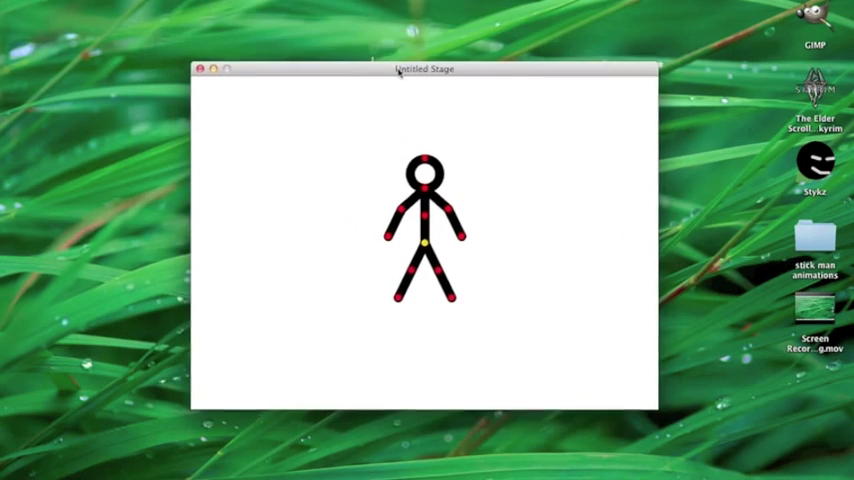
{"action": "left_click_drag", "start_coordinate": [424, 68], "coordinate": [288, 4]}
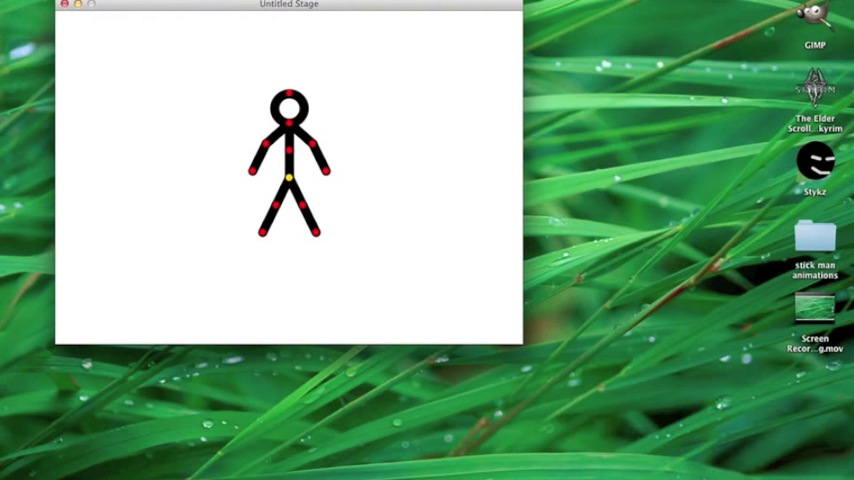
{"action": "left_click", "coordinate": [290, 4]}
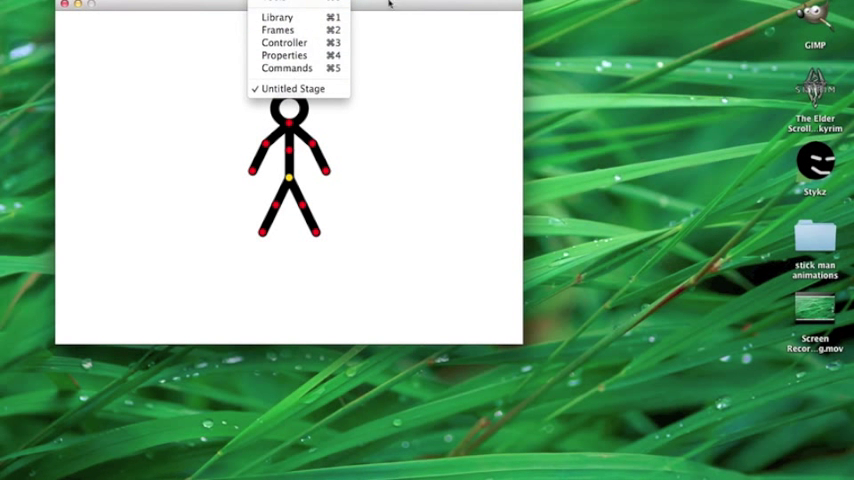
{"action": "left_click", "coordinate": [292, 88]}
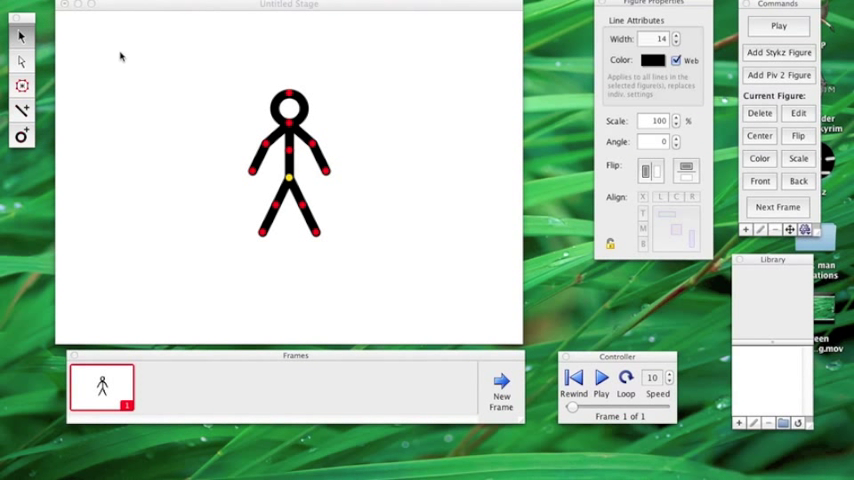
{"action": "mouse_move", "coordinate": [520, 416]}
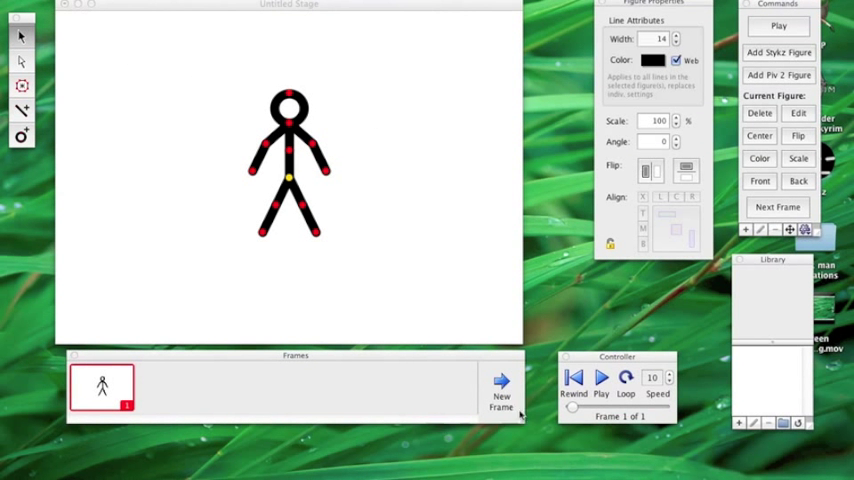
{"action": "mouse_move", "coordinate": [638, 278]}
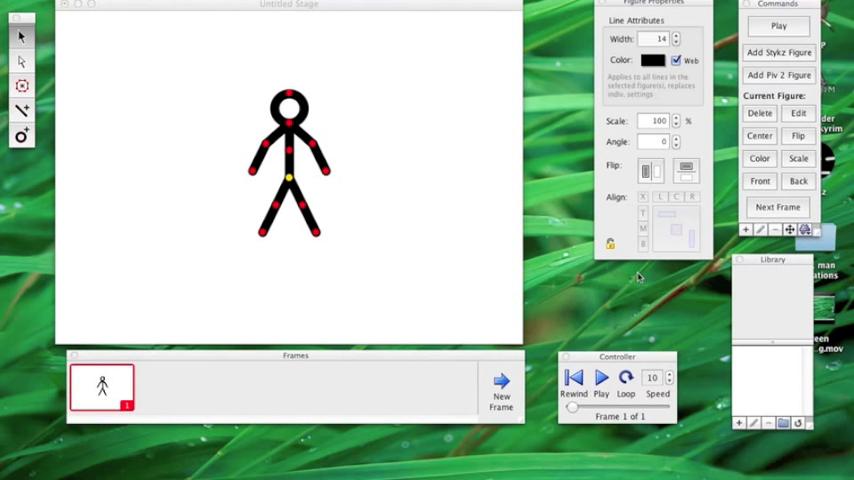
{"action": "mouse_move", "coordinate": [92, 146]}
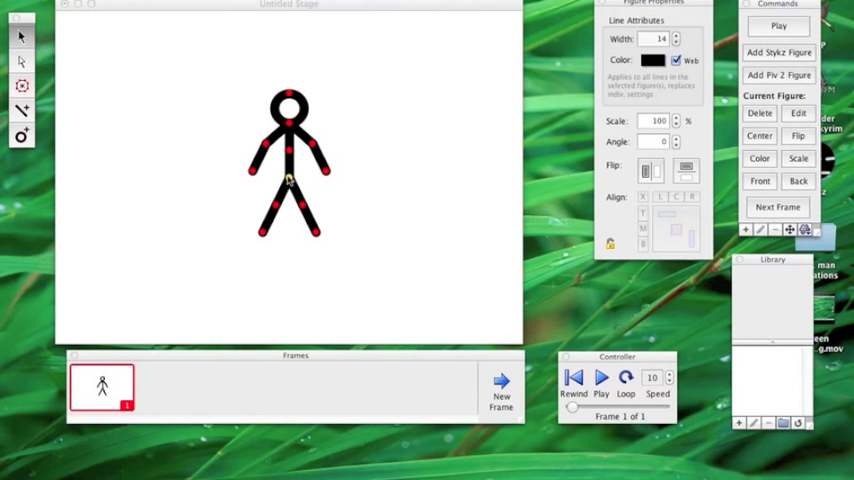
Move the thick-limbed stick figure to the stage's left side and deselect it.
{"action": "left_click_drag", "start_coordinate": [290, 180], "coordinate": [184, 216]}
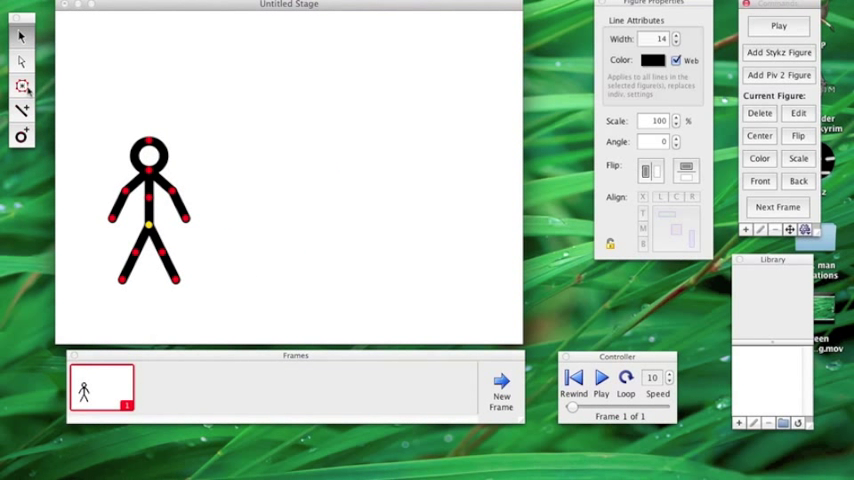
{"action": "mouse_move", "coordinate": [758, 316]}
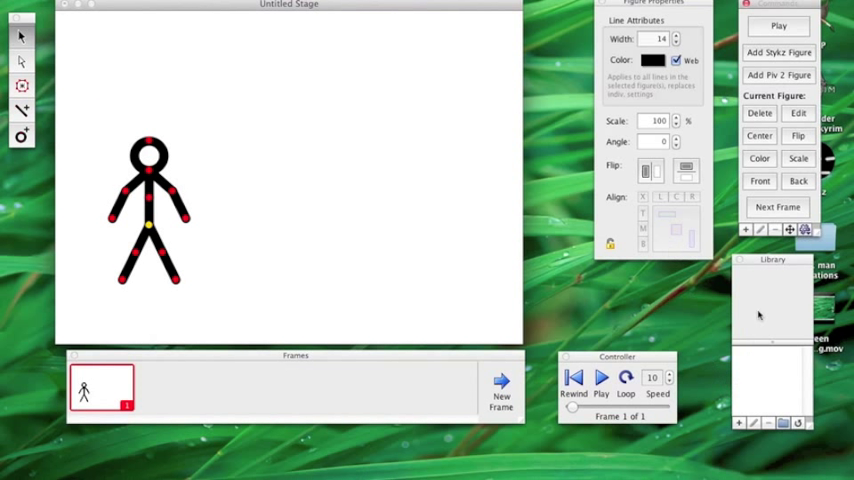
{"action": "mouse_move", "coordinate": [220, 48]}
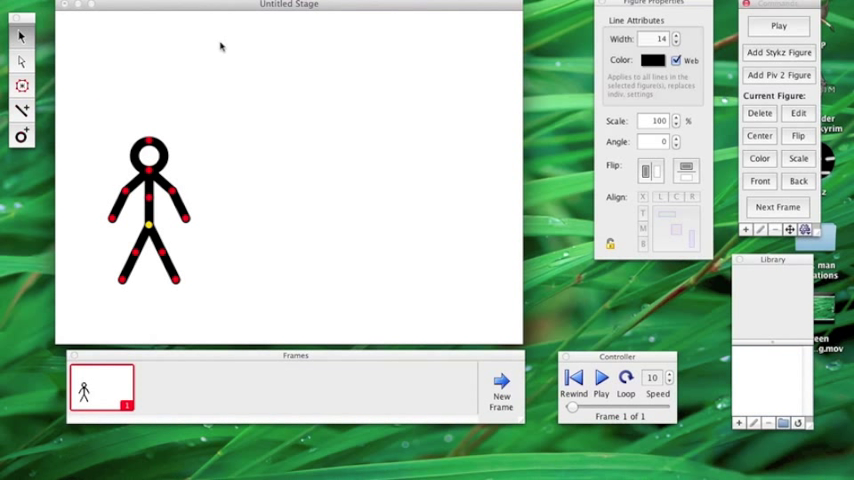
{"action": "left_click_drag", "start_coordinate": [208, 36], "coordinate": [316, 104]}
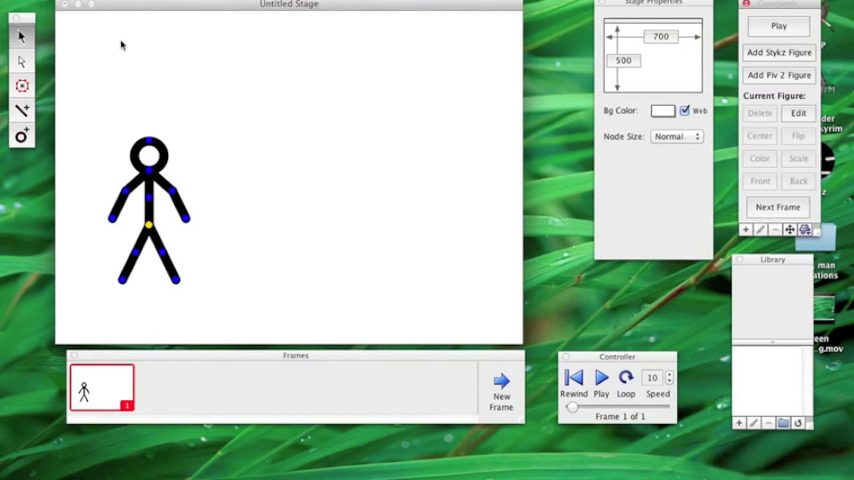
{"action": "mouse_move", "coordinate": [192, 54]}
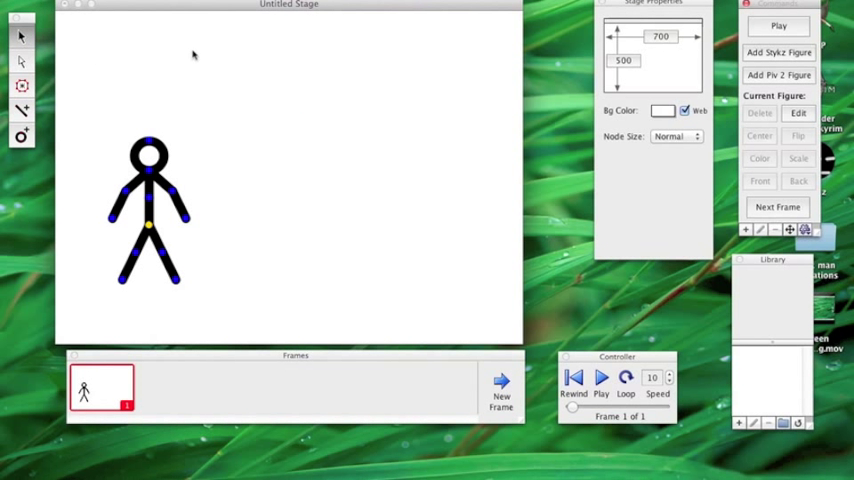
{"action": "mouse_move", "coordinate": [220, 80]}
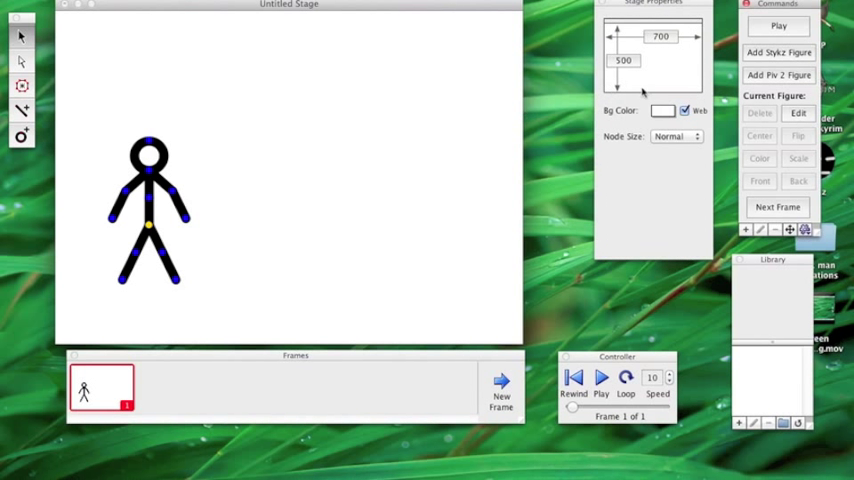
Add a second, thinner Stykz figure standing to the right of the first.
{"action": "left_click", "coordinate": [780, 52]}
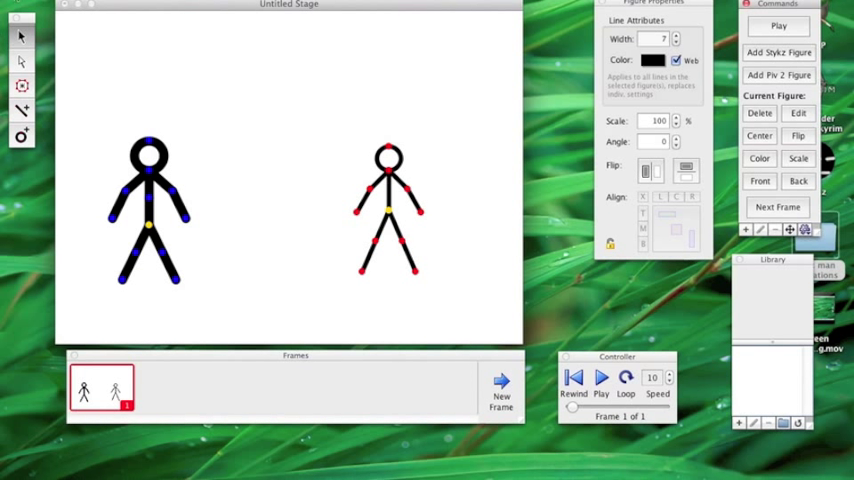
{"action": "mouse_move", "coordinate": [642, 330]}
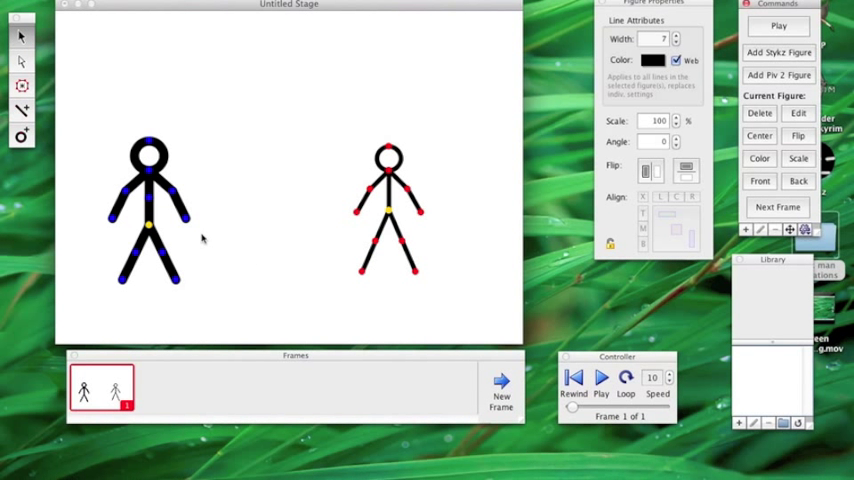
{"action": "mouse_move", "coordinate": [390, 260]}
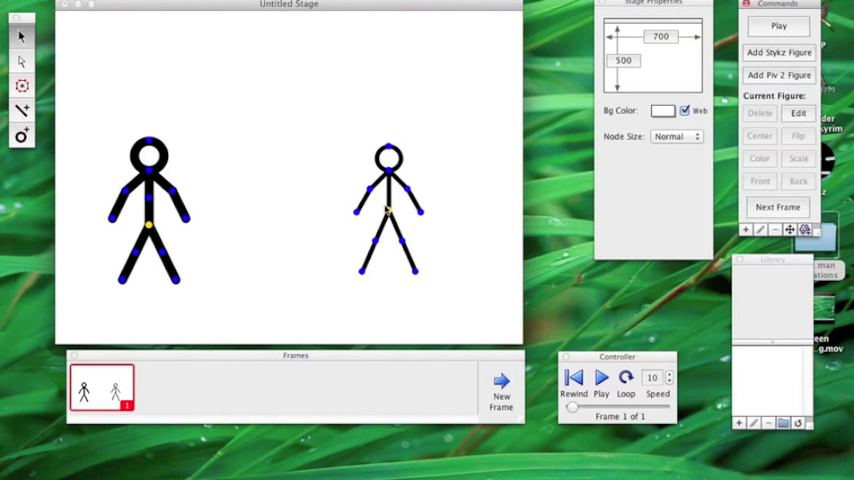
Recolour the whole second figure pink, applied to segments only.
{"action": "left_click", "coordinate": [386, 200]}
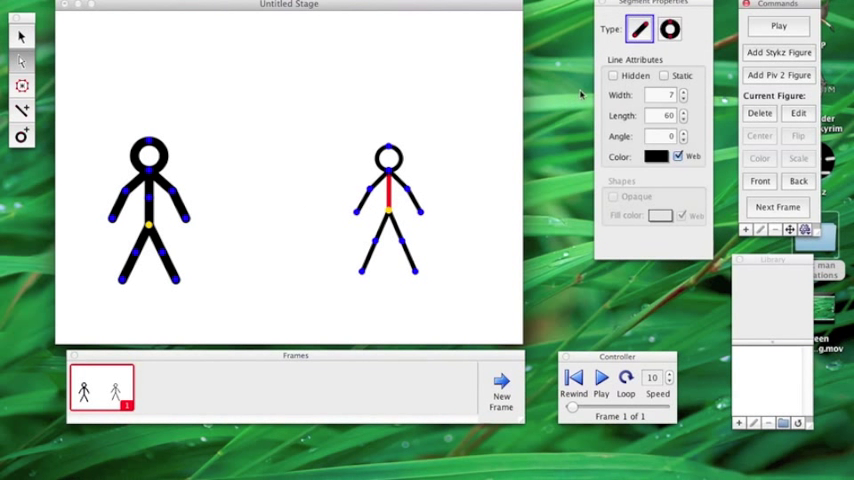
{"action": "left_click_drag", "start_coordinate": [388, 180], "coordinate": [398, 224]}
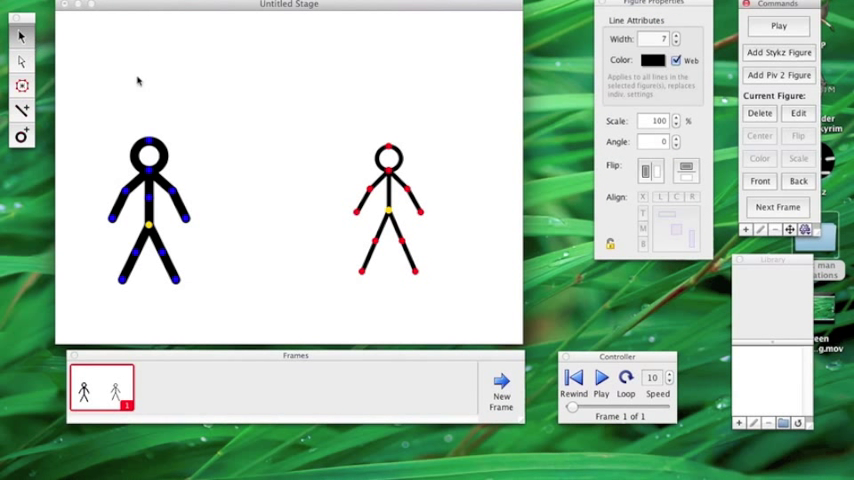
{"action": "mouse_move", "coordinate": [462, 156]}
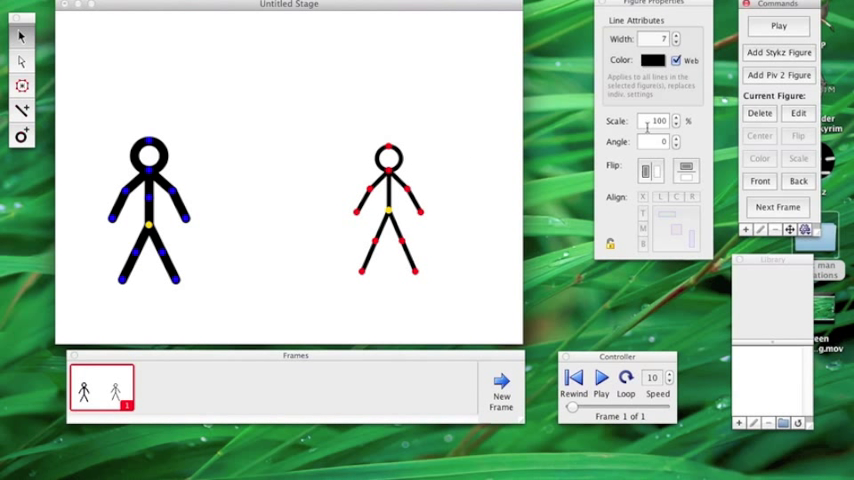
{"action": "left_click", "coordinate": [652, 60]}
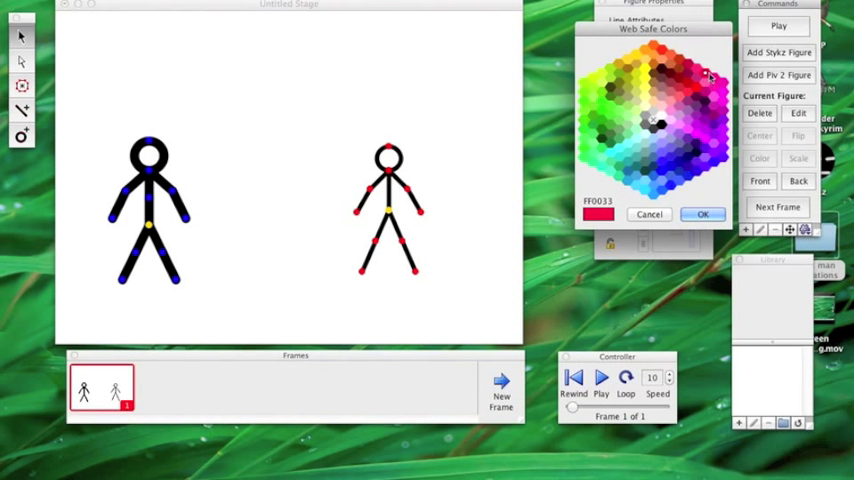
{"action": "left_click", "coordinate": [702, 214]}
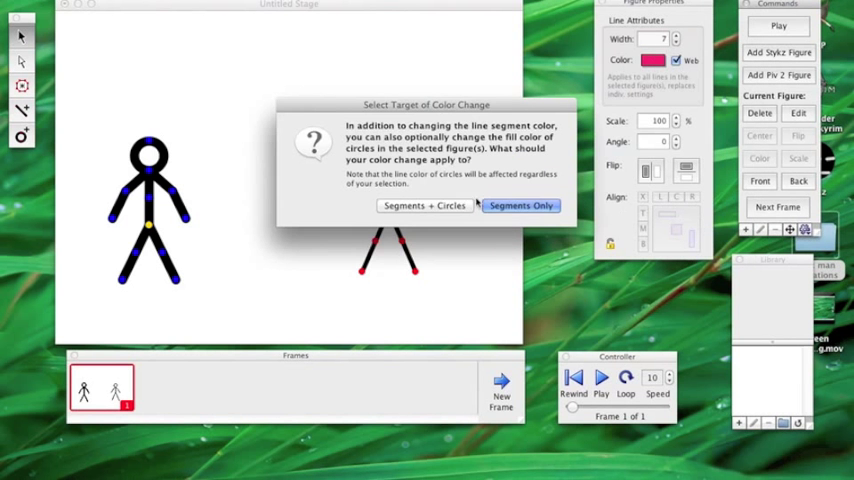
{"action": "left_click", "coordinate": [520, 204]}
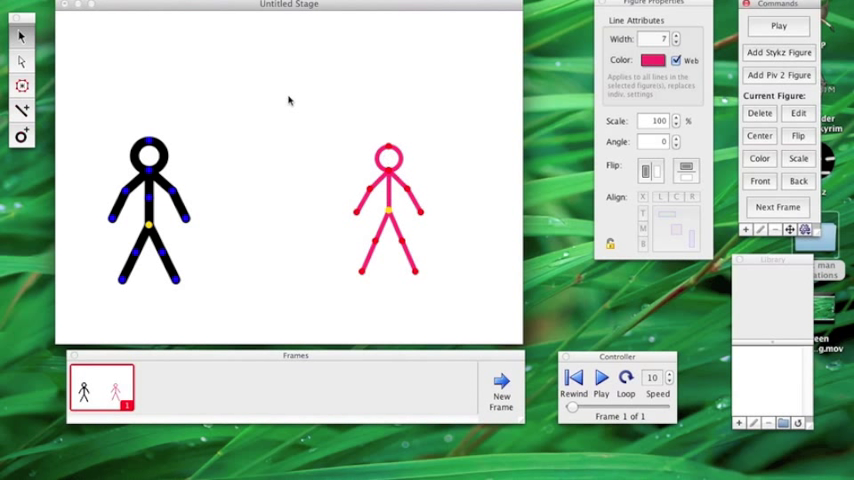
{"action": "mouse_move", "coordinate": [214, 104]}
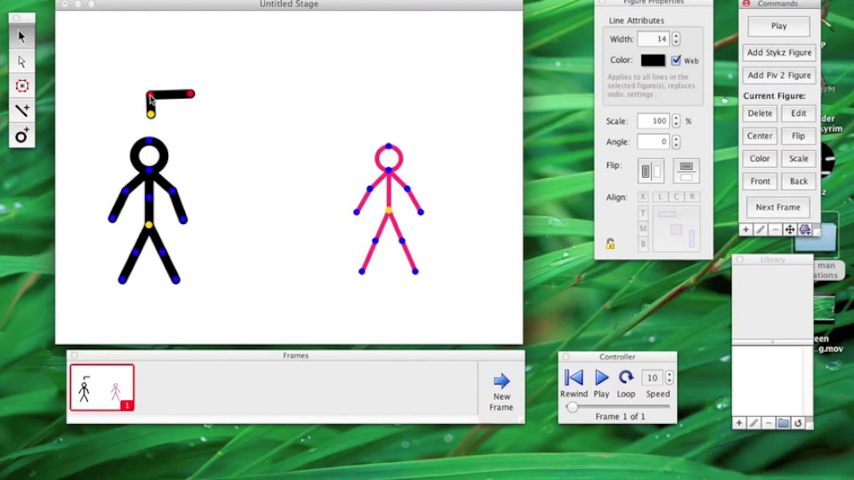
Place the gun segment in the first figure's hand and colour it grey CCCCCC.
{"action": "left_click_drag", "start_coordinate": [184, 96], "coordinate": [200, 156]}
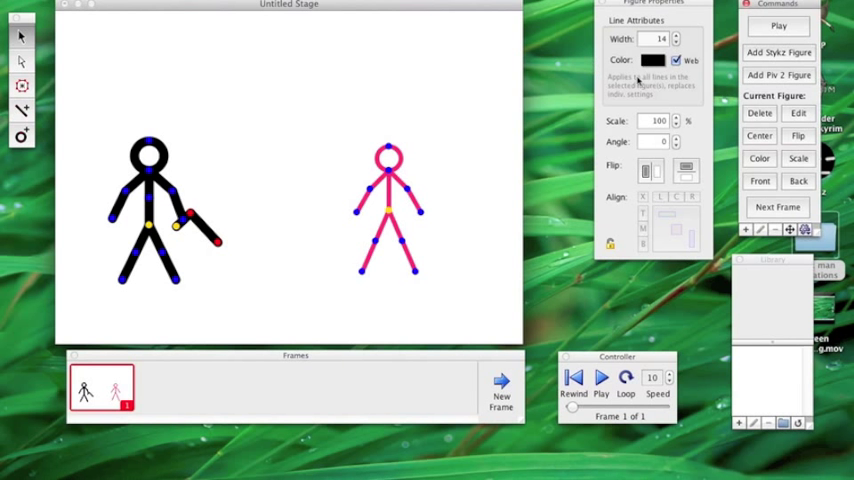
{"action": "left_click", "coordinate": [652, 60]}
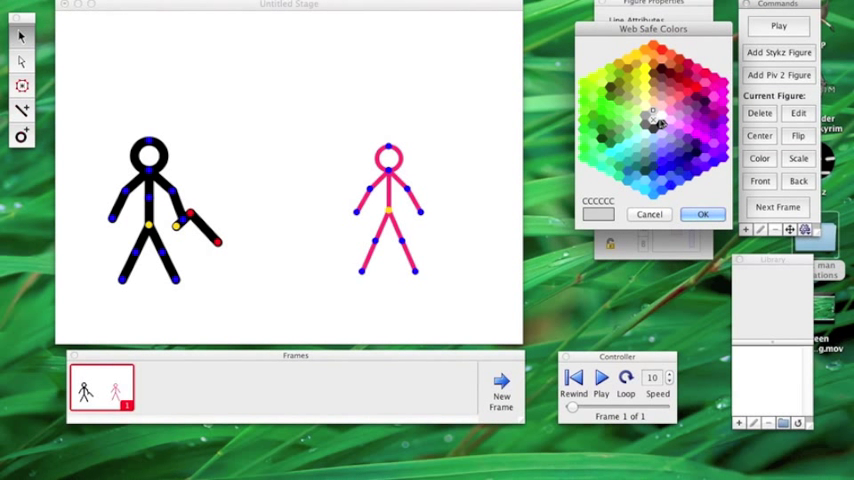
{"action": "left_click", "coordinate": [702, 214]}
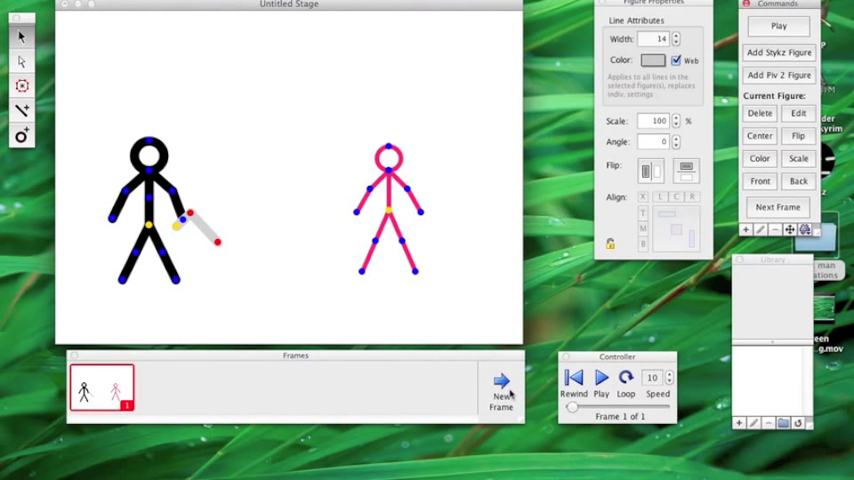
{"action": "mouse_move", "coordinate": [502, 388]}
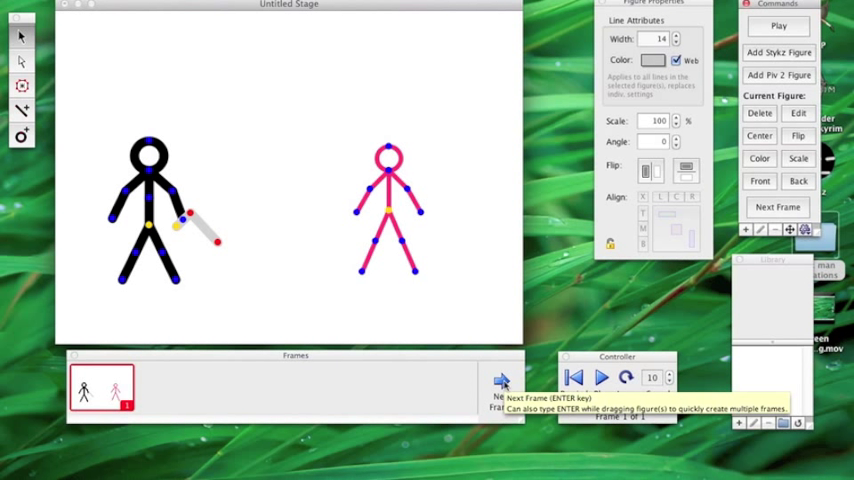
Add frames 2 to 5, raising the gun arm step by step to aim at the pink figure.
{"action": "left_click", "coordinate": [500, 384]}
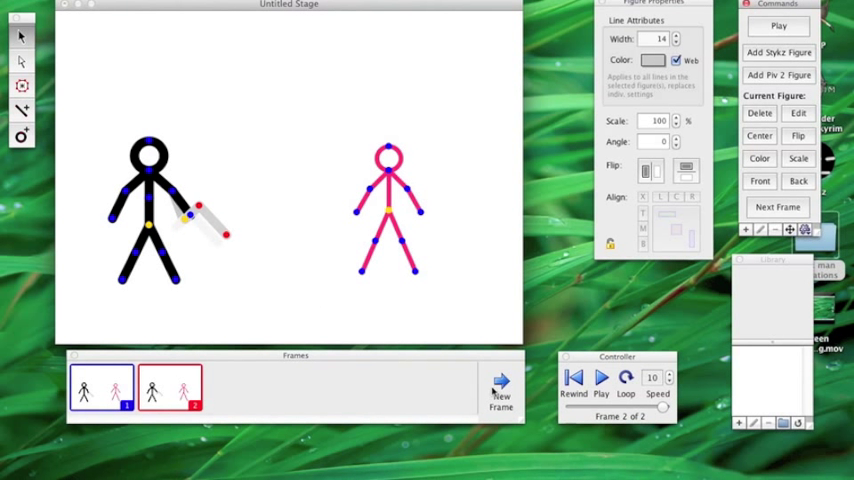
{"action": "left_click", "coordinate": [500, 388]}
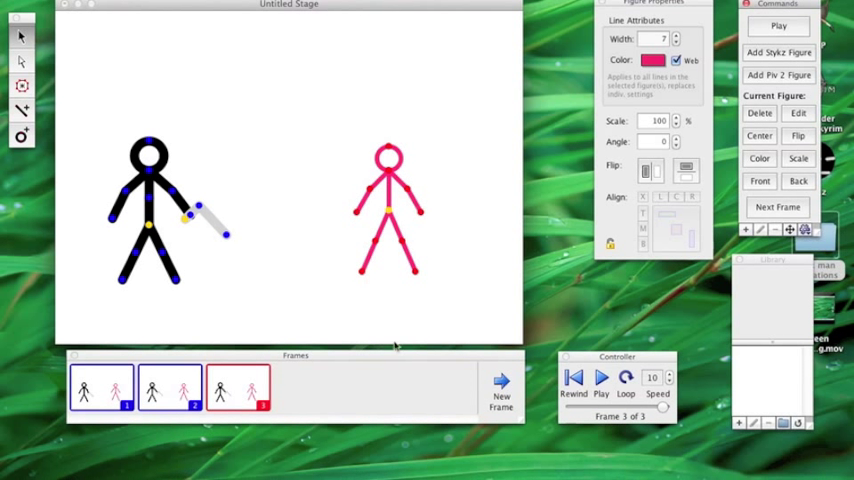
{"action": "left_click", "coordinate": [500, 388]}
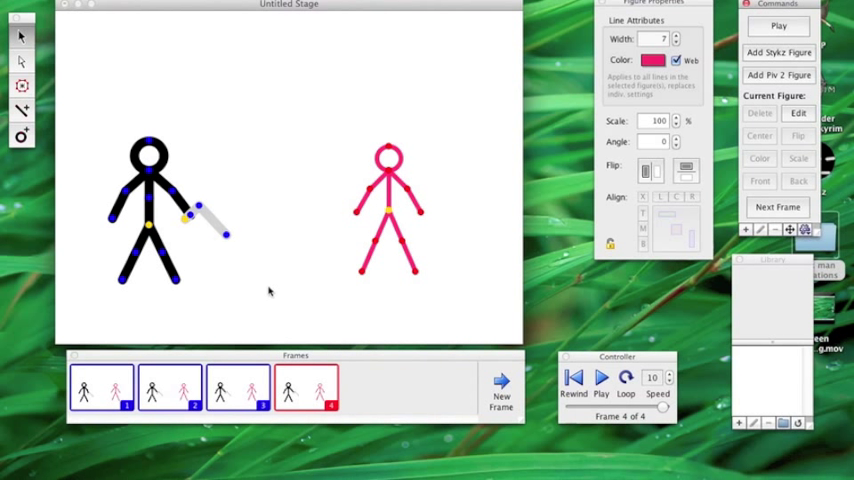
{"action": "mouse_move", "coordinate": [362, 348]}
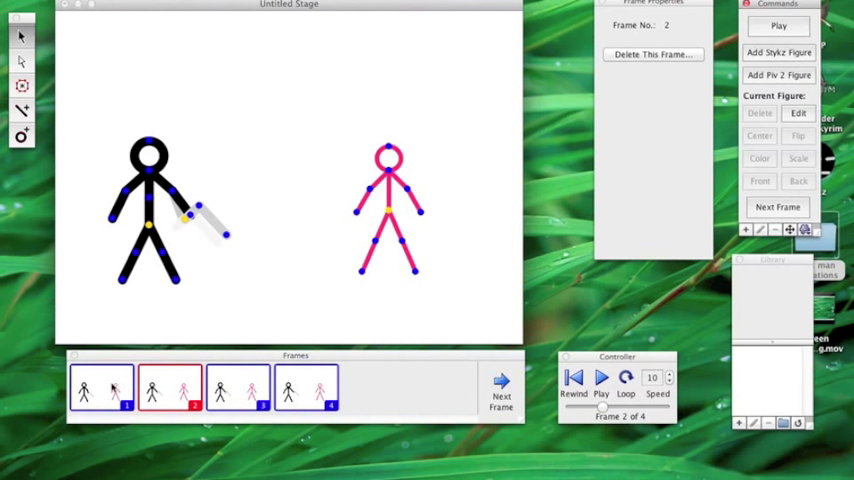
{"action": "left_click", "coordinate": [238, 388]}
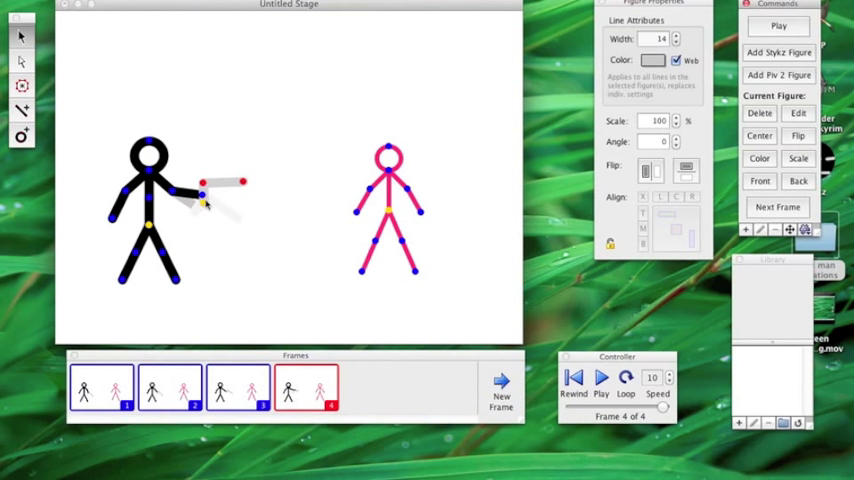
{"action": "left_click", "coordinate": [500, 396]}
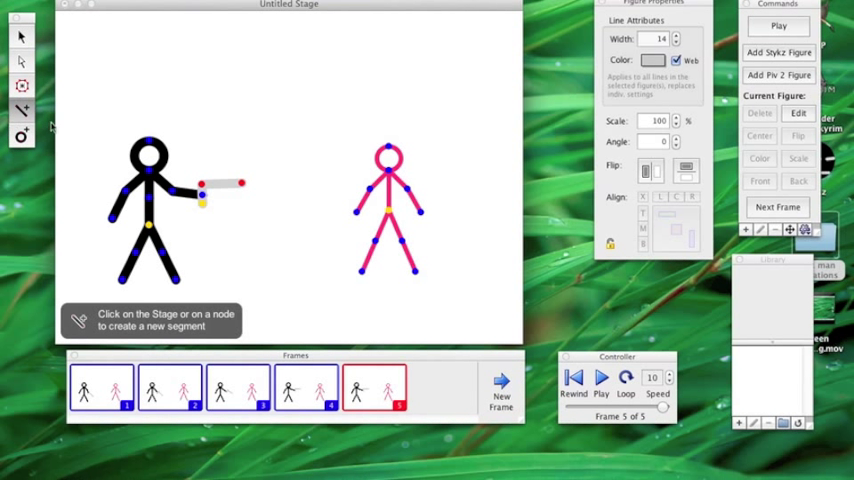
Draw a muzzle flash at the gun tip, colour it web-safe yellow, and add a sixth frame.
{"action": "left_click", "coordinate": [200, 184]}
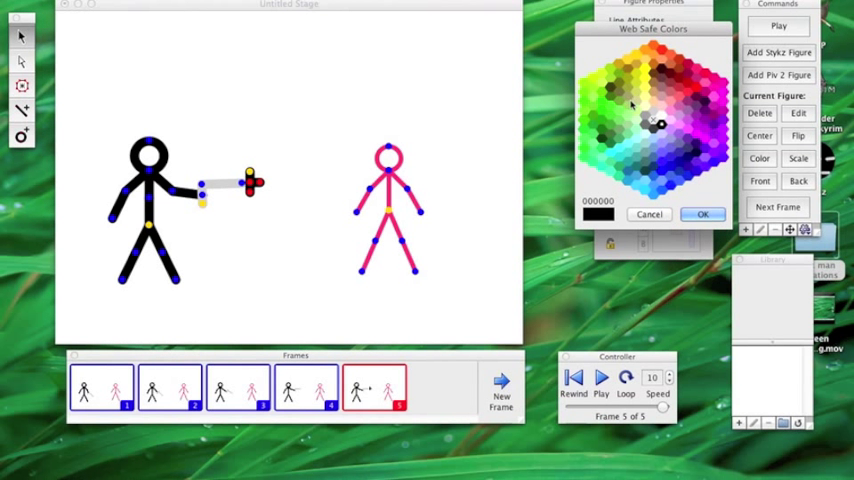
{"action": "left_click", "coordinate": [644, 68]}
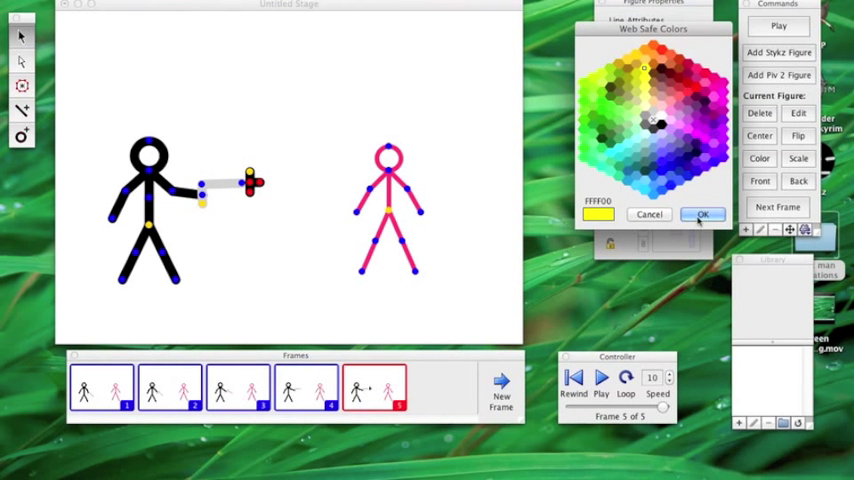
{"action": "left_click", "coordinate": [702, 214]}
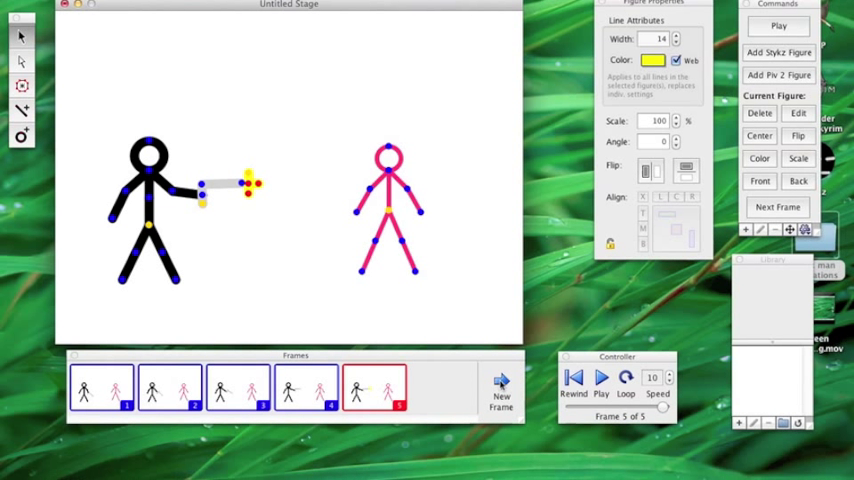
{"action": "left_click", "coordinate": [500, 384]}
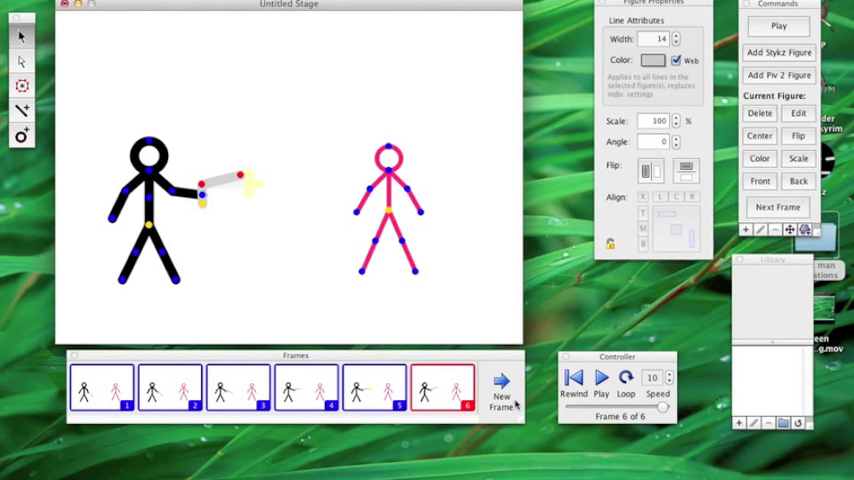
Add a frame, repose a limb of the pink figure lying down, and dismiss the low-battery alert.
{"action": "left_click", "coordinate": [500, 400]}
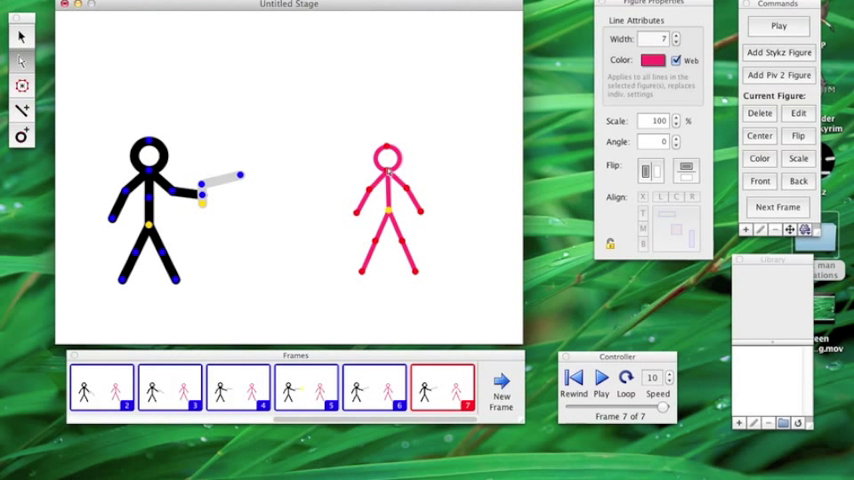
{"action": "left_click", "coordinate": [388, 158]}
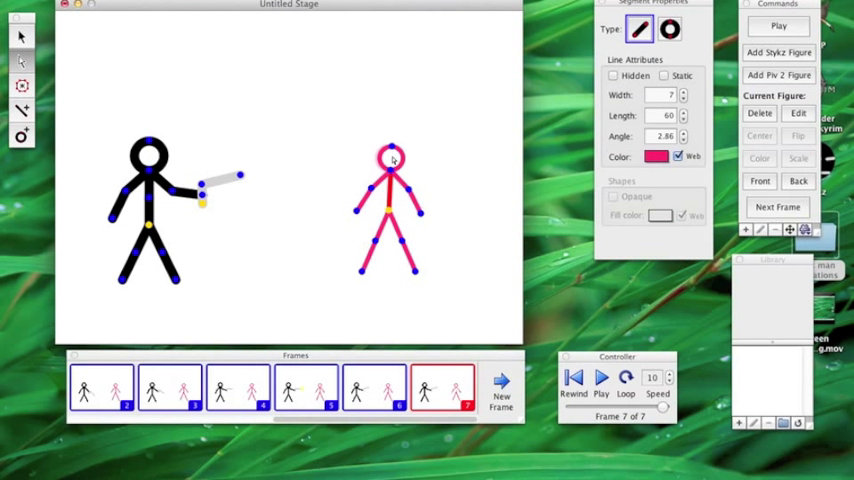
{"action": "left_click", "coordinate": [670, 28]}
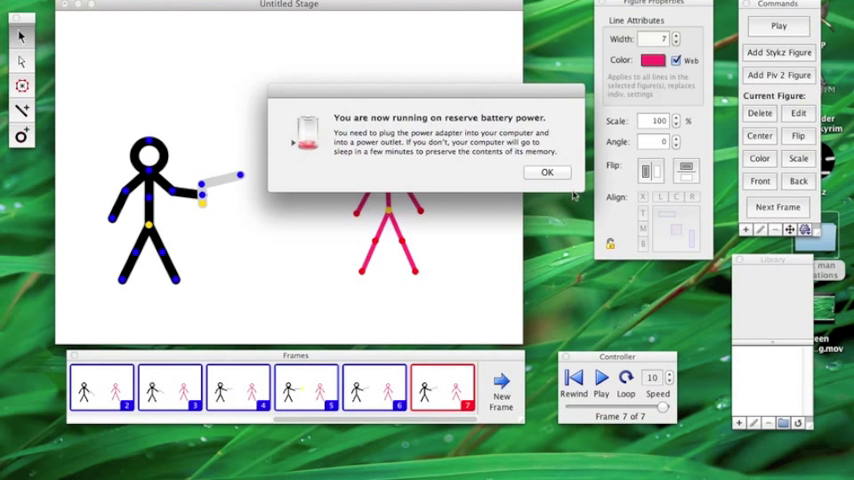
{"action": "left_click", "coordinate": [548, 172]}
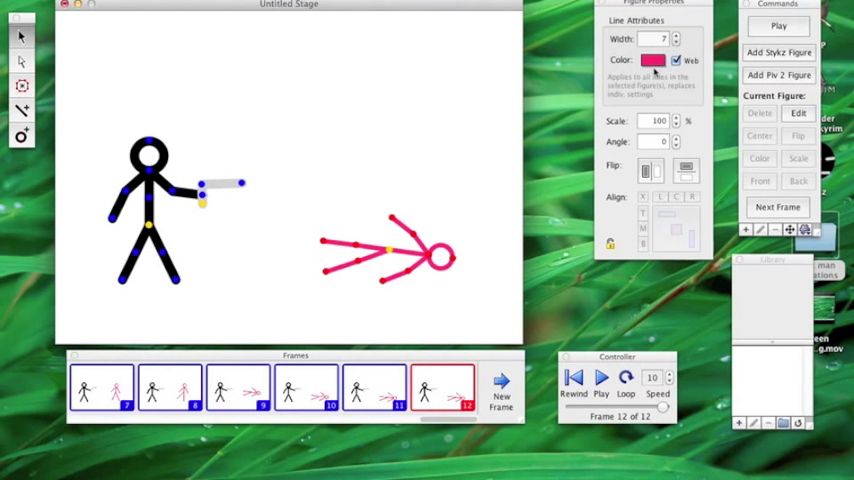
{"action": "mouse_move", "coordinate": [246, 96]}
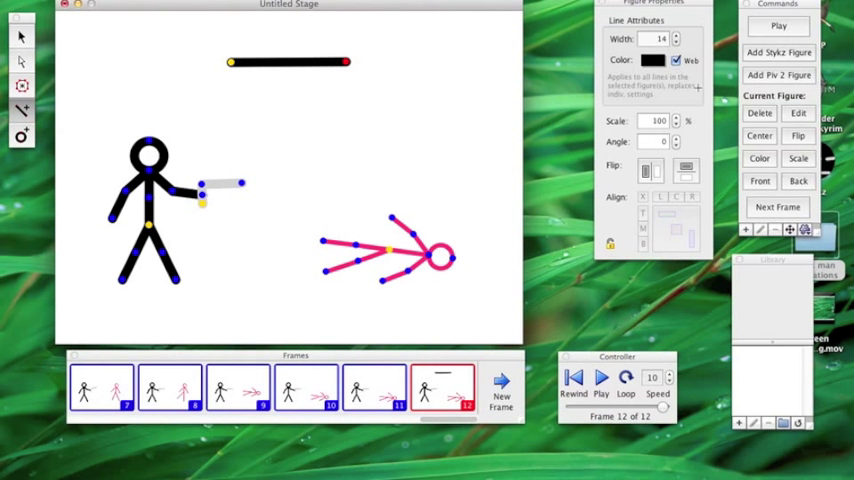
Colour the line red and drag it beneath the fallen pink figure.
{"action": "left_click", "coordinate": [652, 60]}
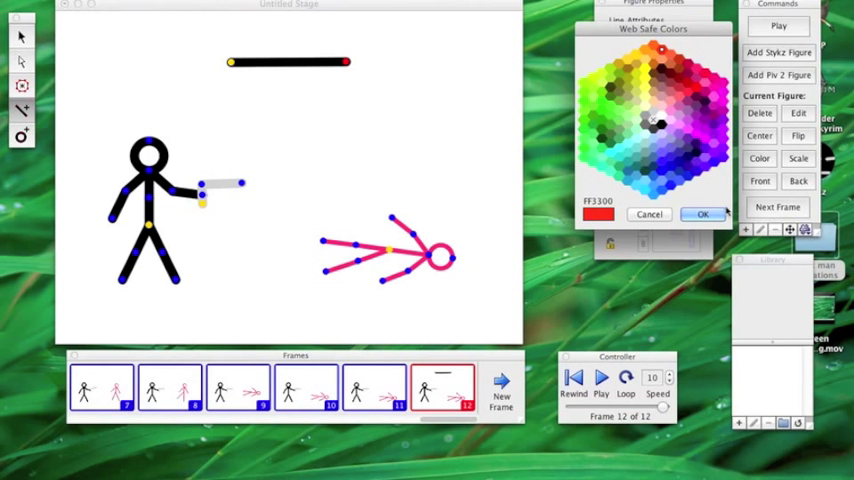
{"action": "left_click", "coordinate": [702, 214]}
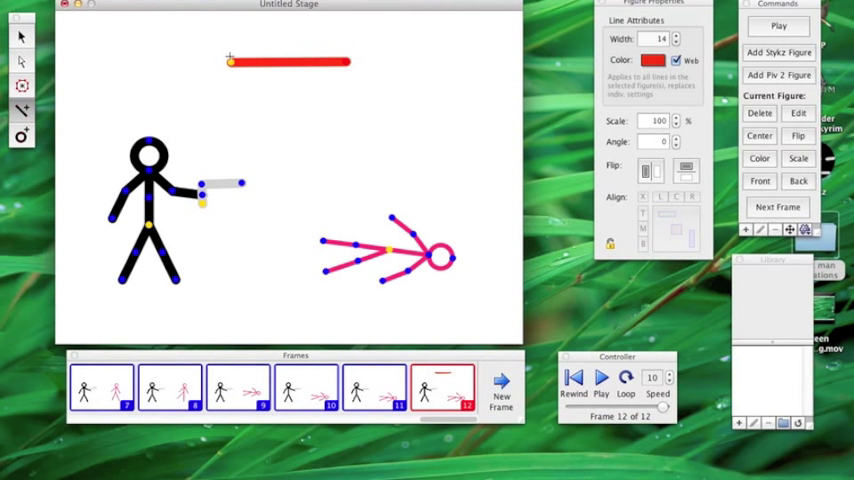
{"action": "left_click_drag", "start_coordinate": [230, 60], "coordinate": [364, 160]}
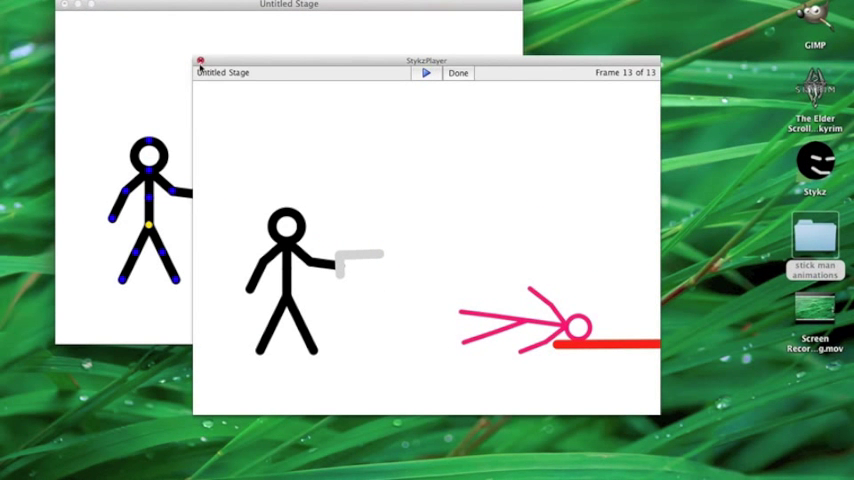
Close the StykzPlayer preview to return to the editing stage at frame 13.
{"action": "left_click", "coordinate": [458, 72]}
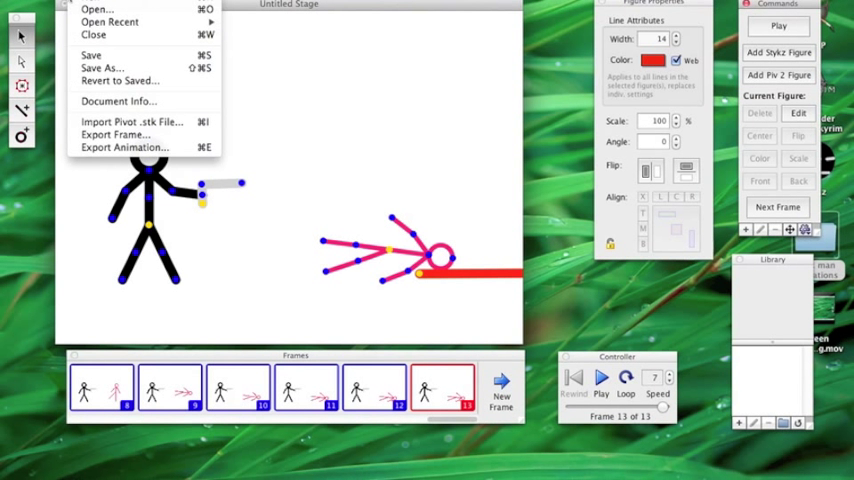
Set up Export Animation to save a QuickTime Movie on the Desktop.
{"action": "left_click", "coordinate": [352, 64]}
{"action": "type", "text": "hgdfuyuyjs"}
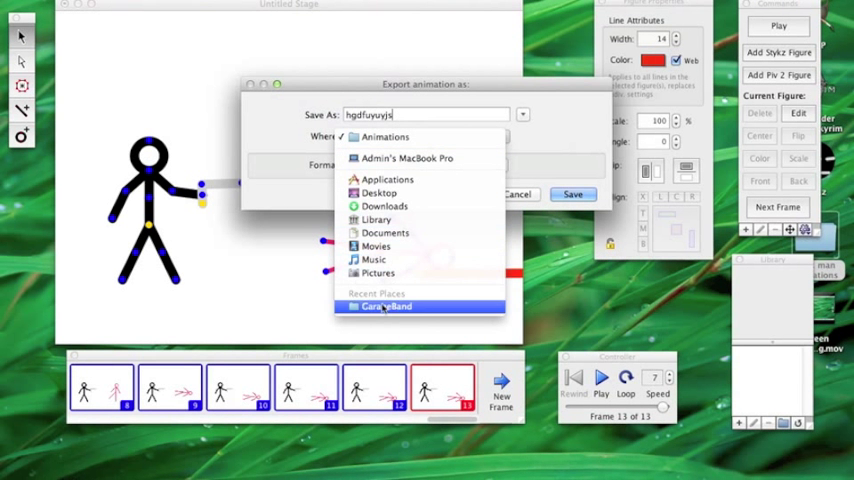
{"action": "left_click", "coordinate": [380, 192]}
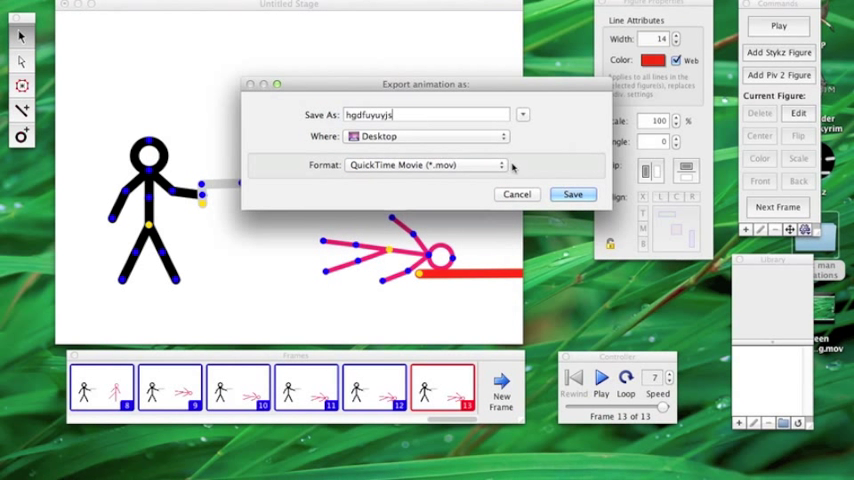
{"action": "left_click", "coordinate": [428, 164]}
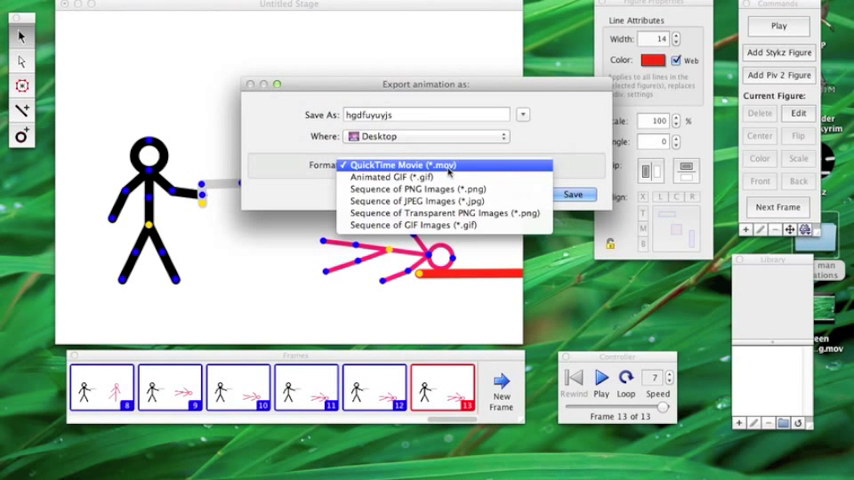
{"action": "left_click", "coordinate": [404, 164]}
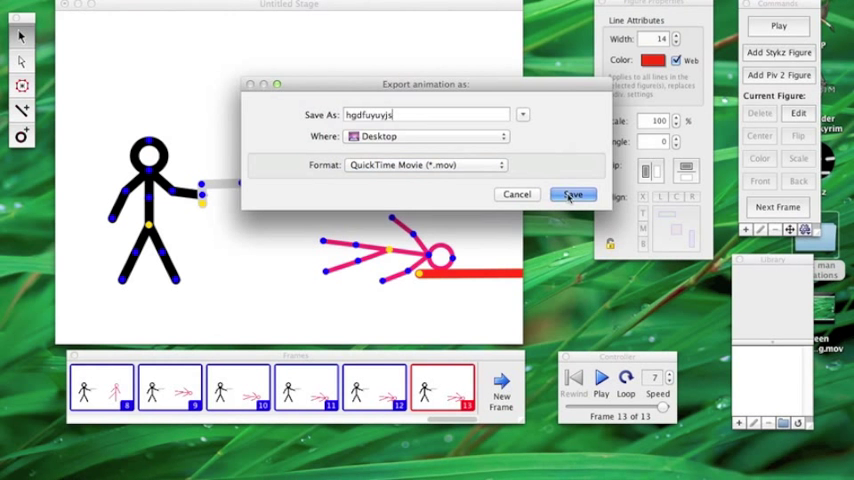
Start the export, cancel it in progress and dismiss the cancelled notice.
{"action": "left_click", "coordinate": [572, 194]}
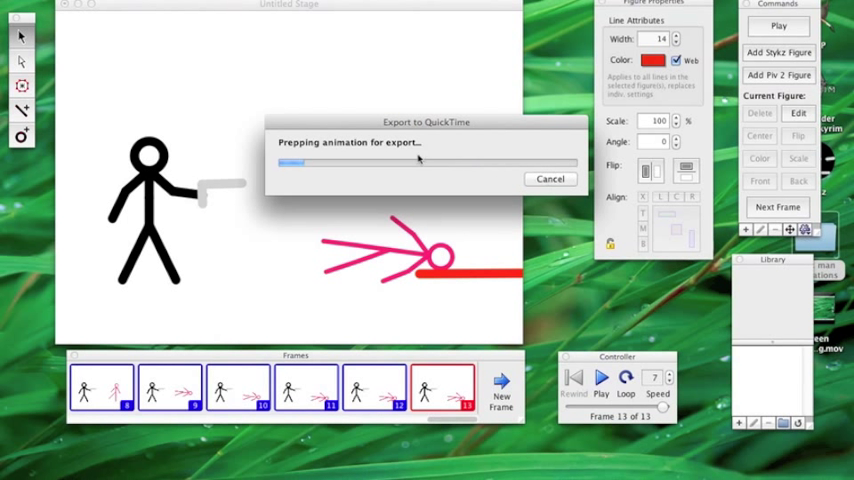
{"action": "left_click", "coordinate": [550, 178]}
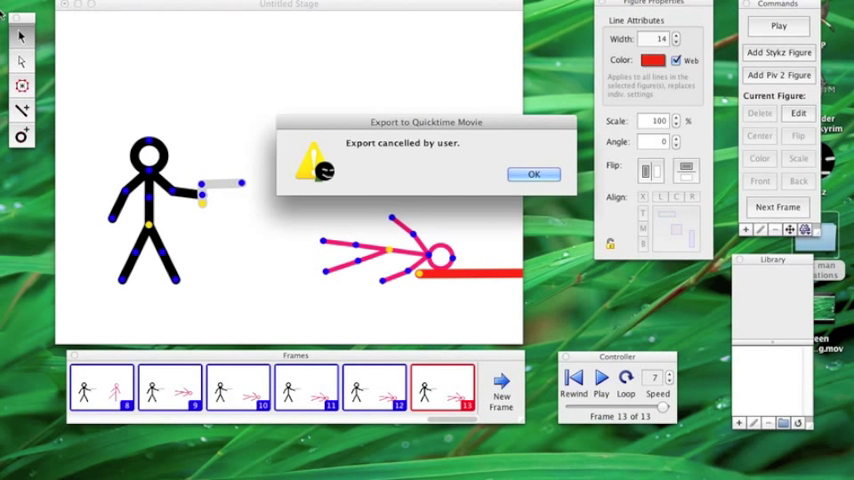
{"action": "left_click", "coordinate": [532, 172]}
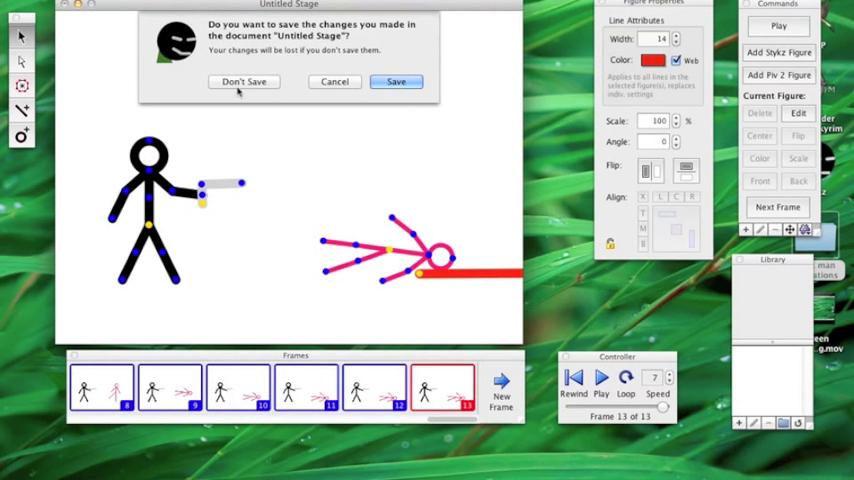
Discard the untitled stage with Don't Save and quit Stykz.
{"action": "left_click", "coordinate": [242, 80]}
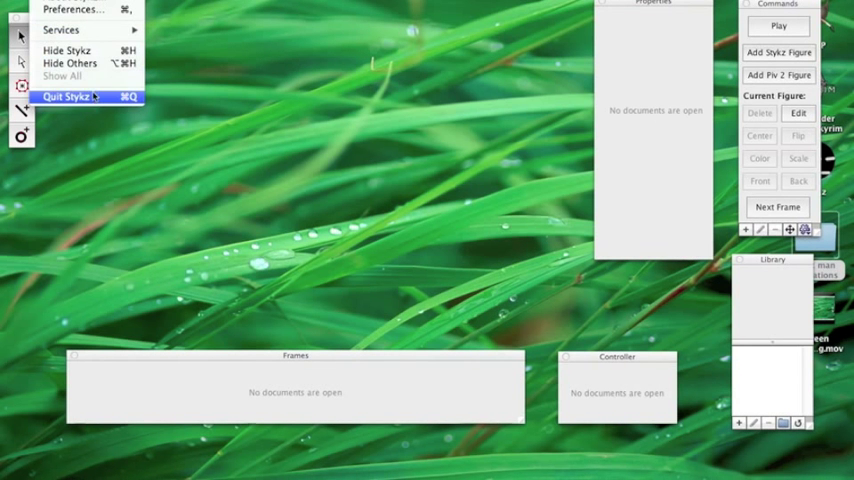
{"action": "left_click", "coordinate": [66, 96]}
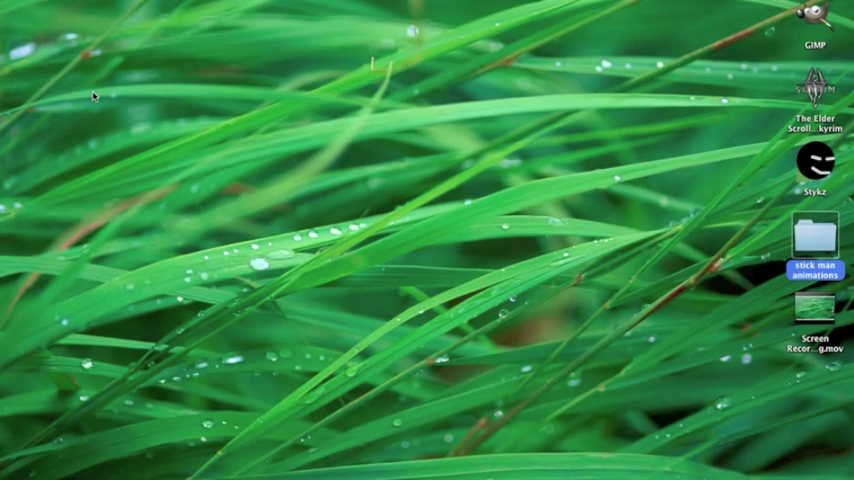
{"action": "mouse_move", "coordinate": [84, 96]}
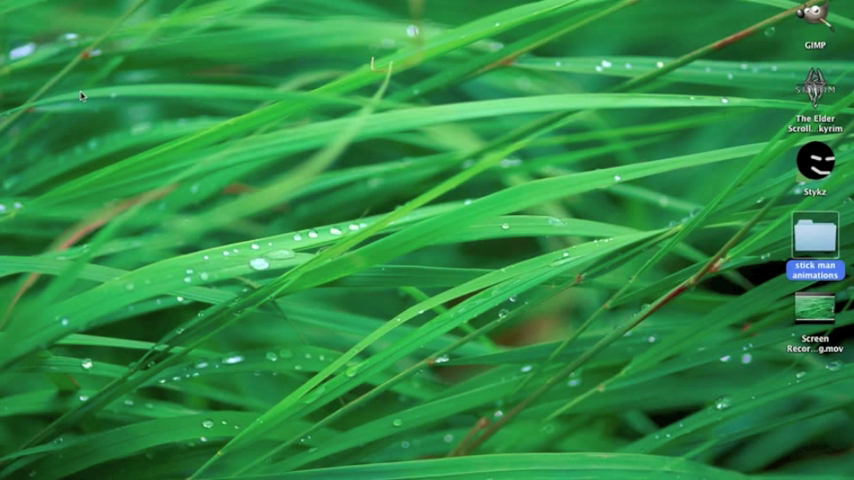
{"action": "mouse_move", "coordinate": [512, 294]}
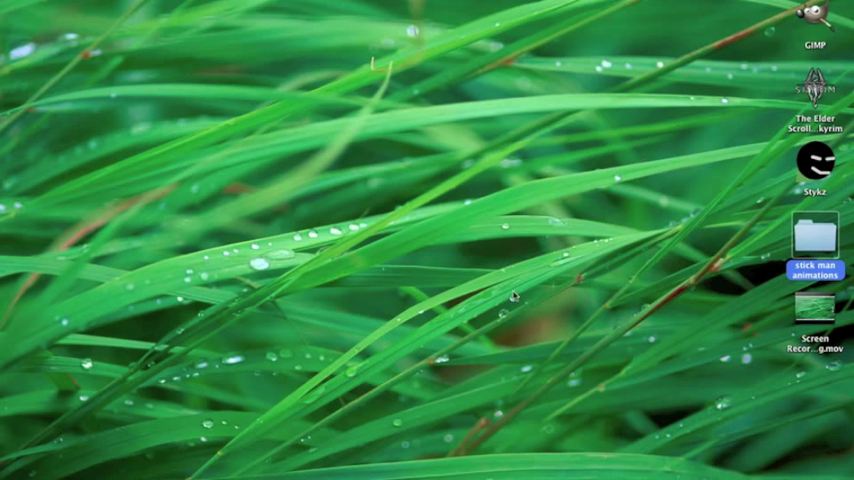